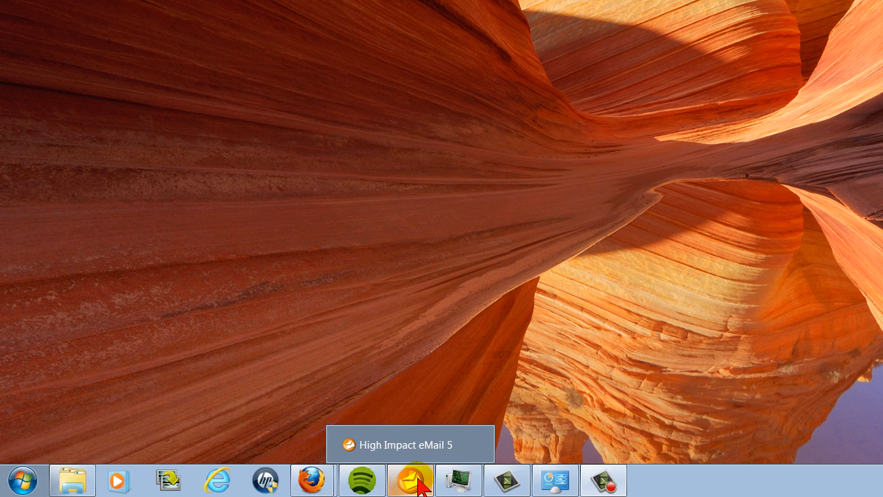
pyautogui.moveTo(506, 480)
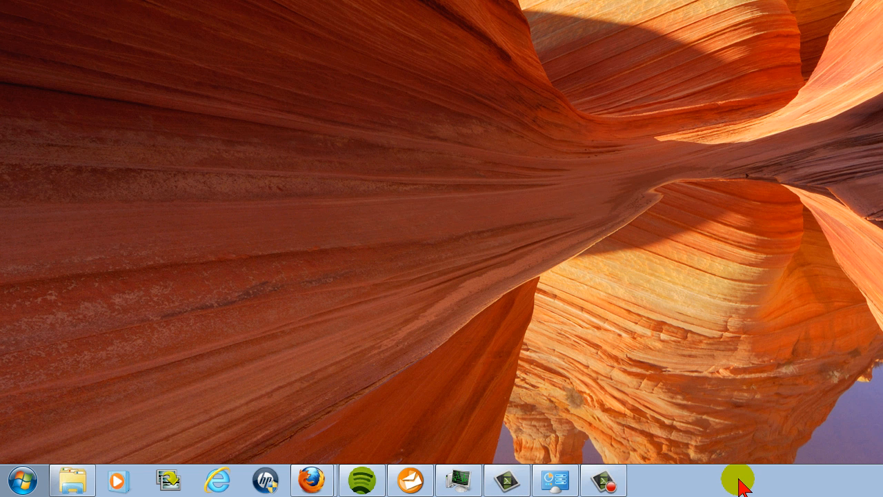
# - Check the Taskbar and Start Menu properties, then bring up the computer's System information page
pyautogui.rightClick(738, 476)
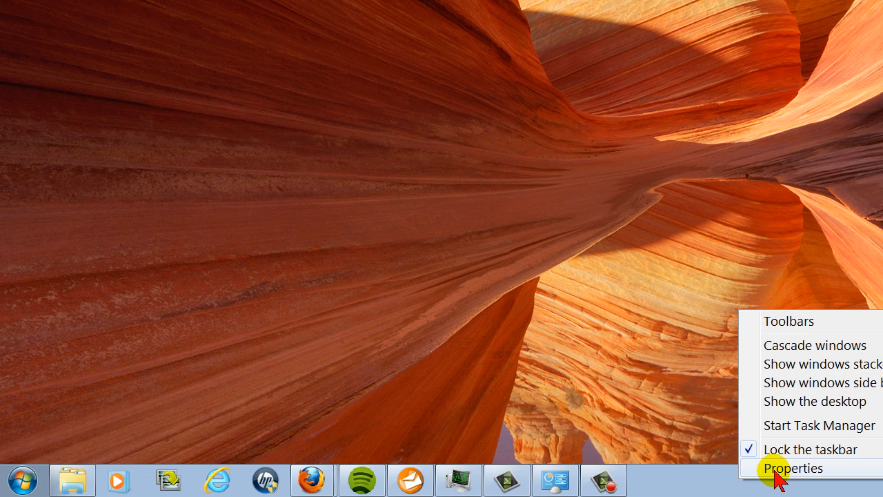
pyautogui.click(792, 468)
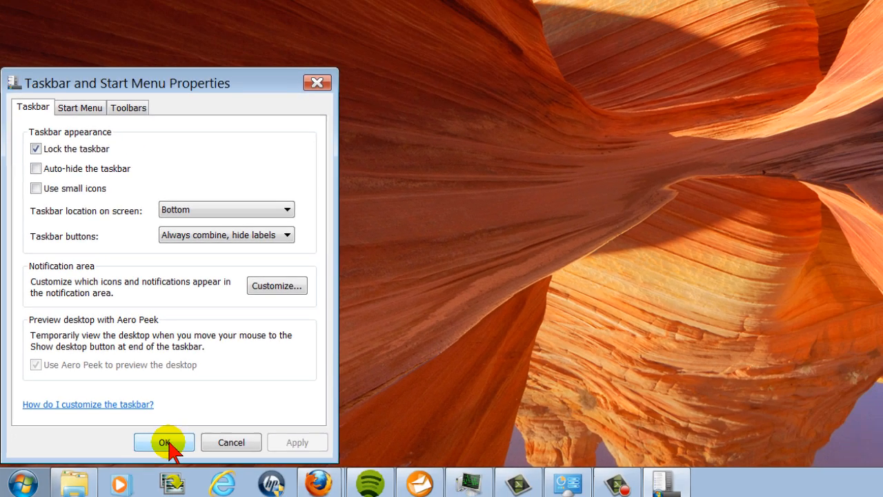
pyautogui.click(163, 441)
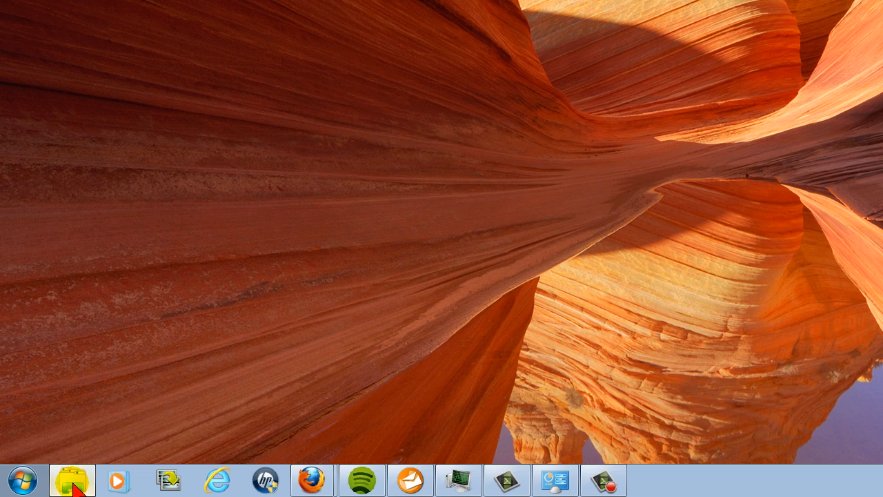
pyautogui.click(72, 480)
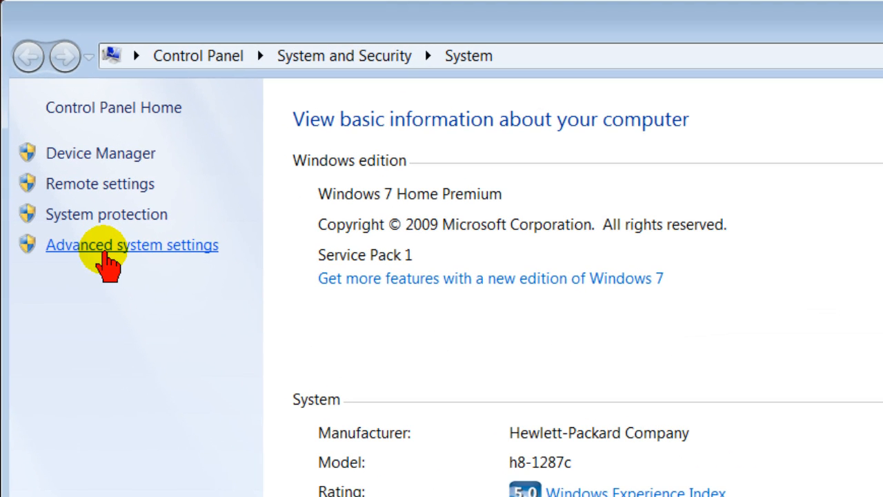
# - Bring up System Properties on the Advanced tab via Advanced system settings
pyautogui.click(132, 246)
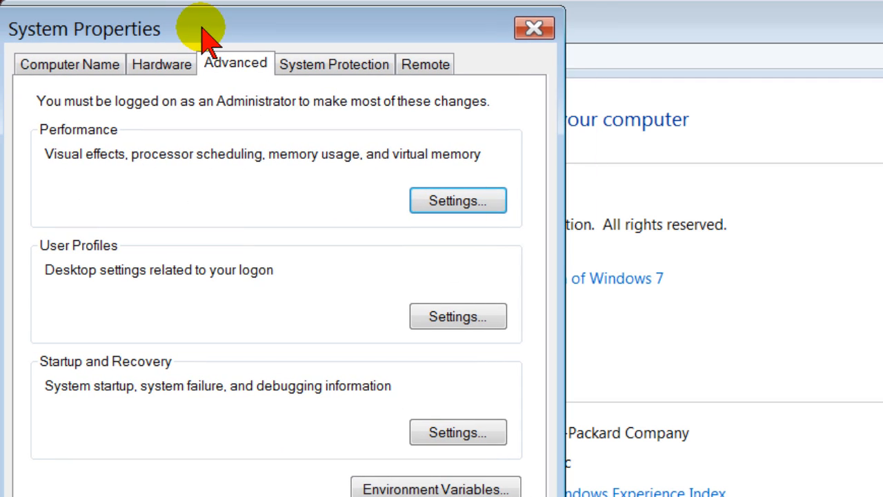
pyautogui.moveTo(237, 82)
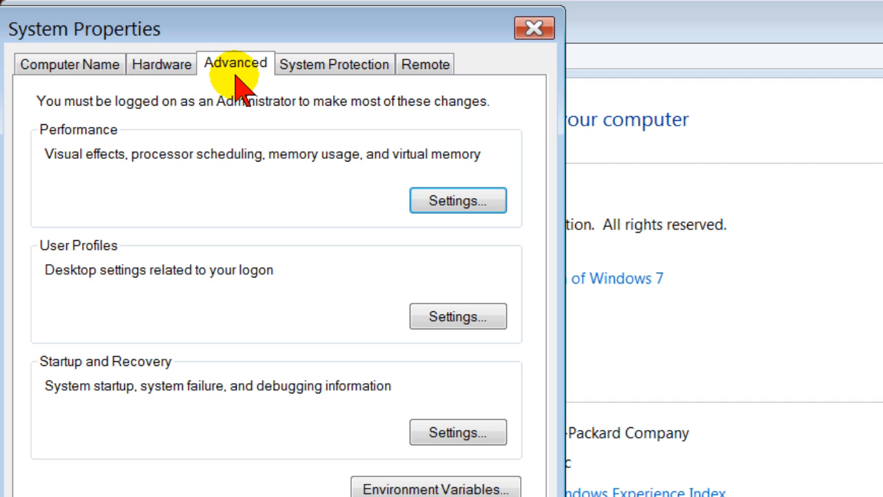
pyautogui.moveTo(138, 159)
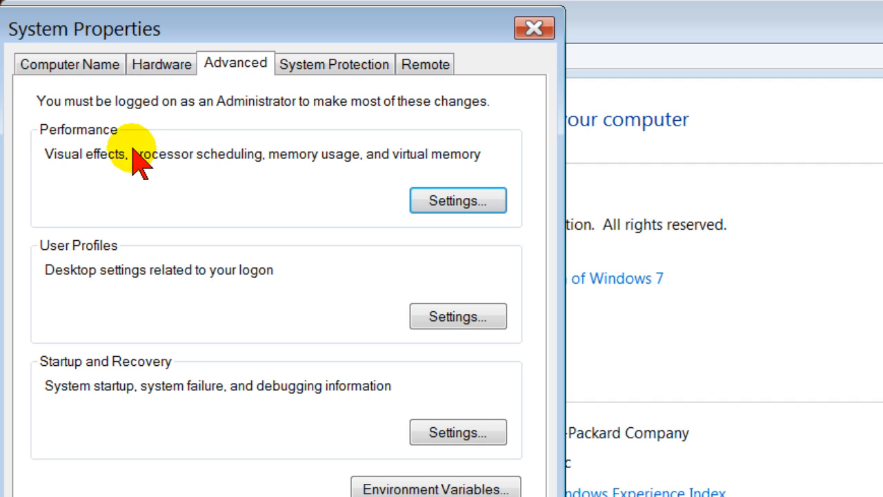
# - In Performance Options Visual Effects, check Enable desktop composition and confirm with OK
pyautogui.click(458, 200)
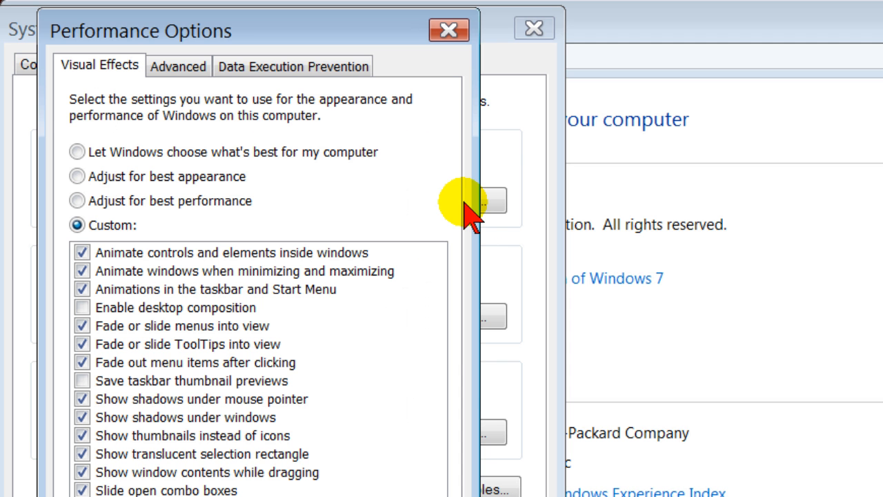
pyautogui.moveTo(103, 75)
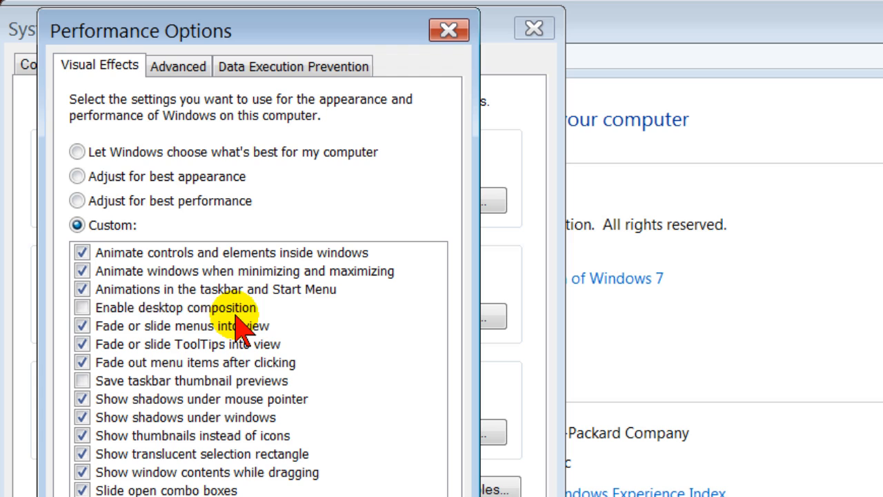
pyautogui.click(83, 307)
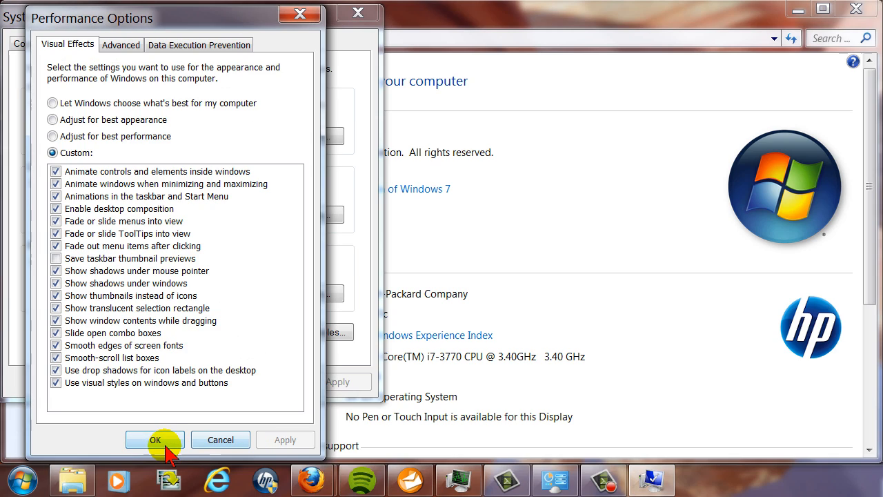
pyautogui.click(155, 439)
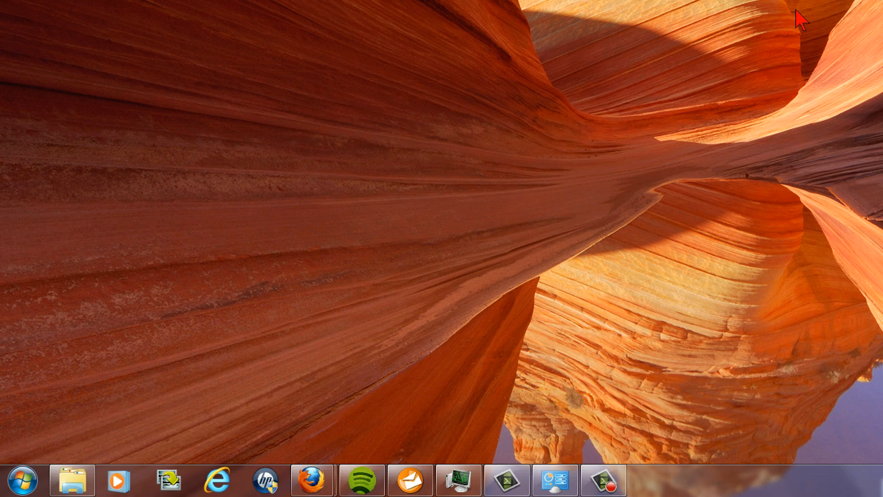
# - Check a running program on the taskbar to verify its live thumbnail preview appears
pyautogui.click(603, 480)
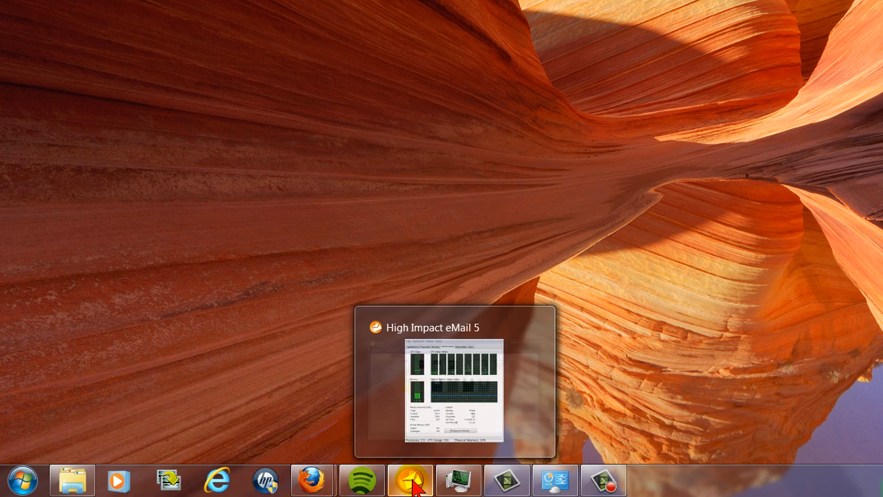
pyautogui.moveTo(312, 480)
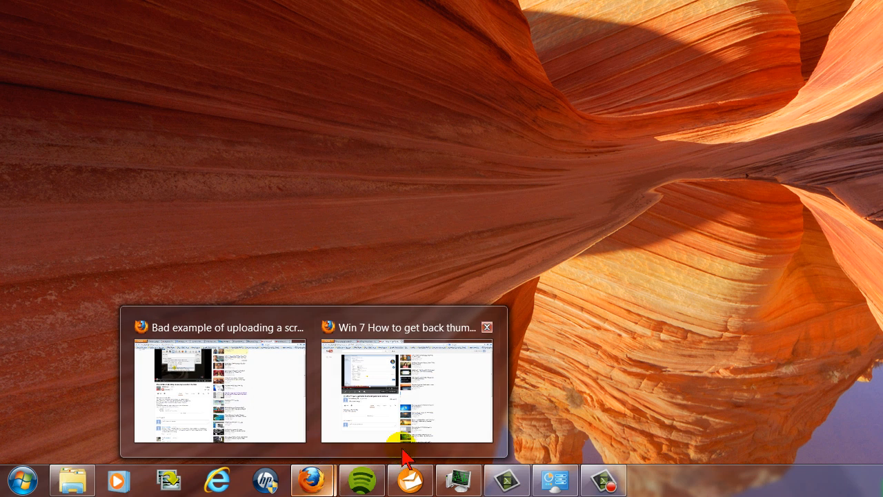